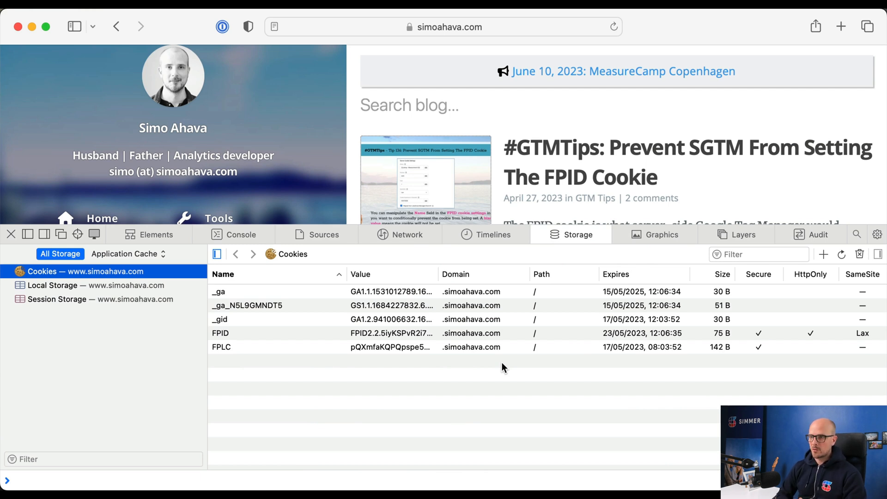
mouse_move(317, 328)
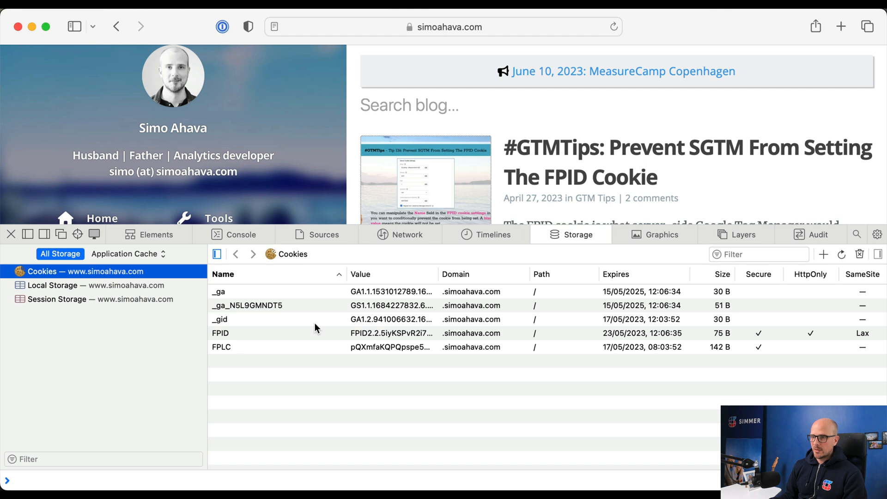
mouse_move(371, 296)
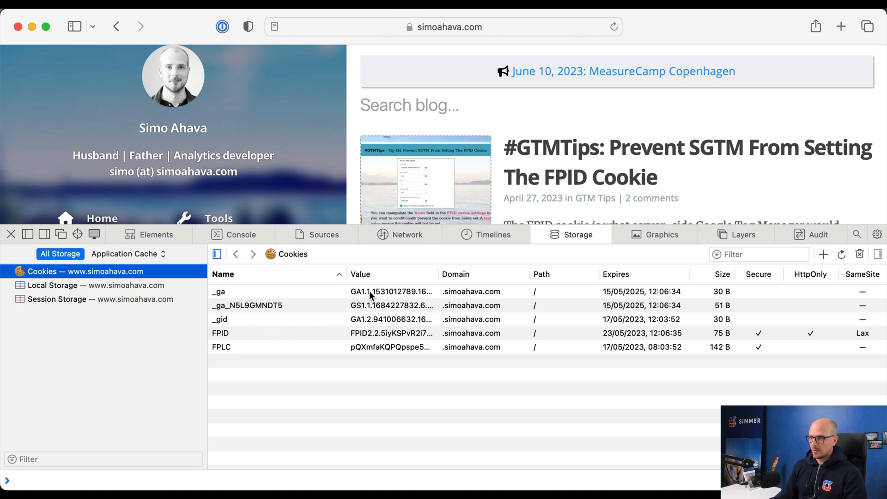
mouse_move(688, 295)
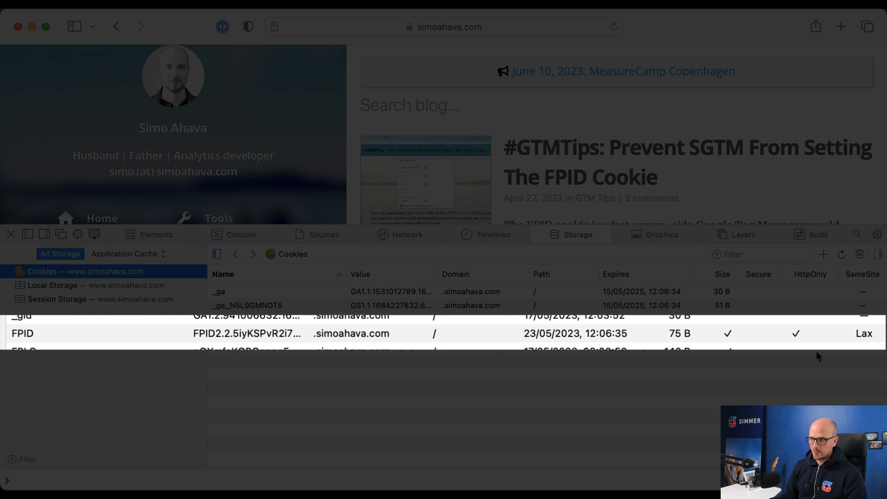
mouse_move(495, 431)
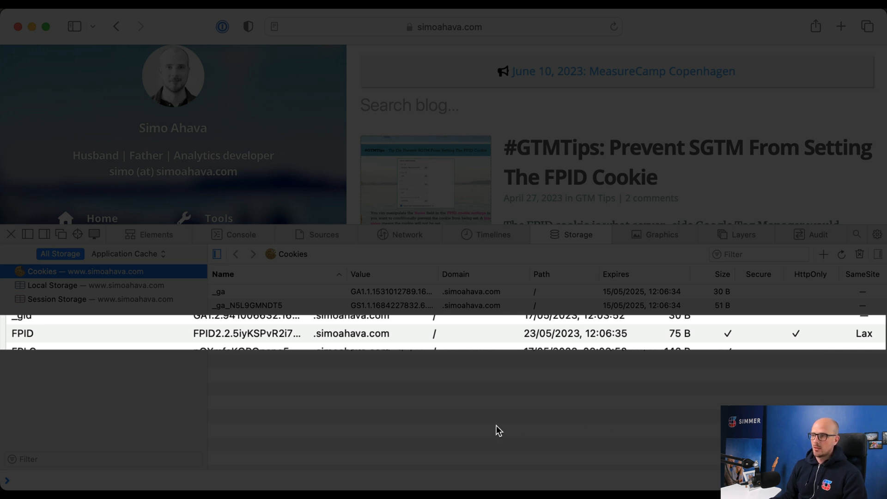
mouse_move(406, 365)
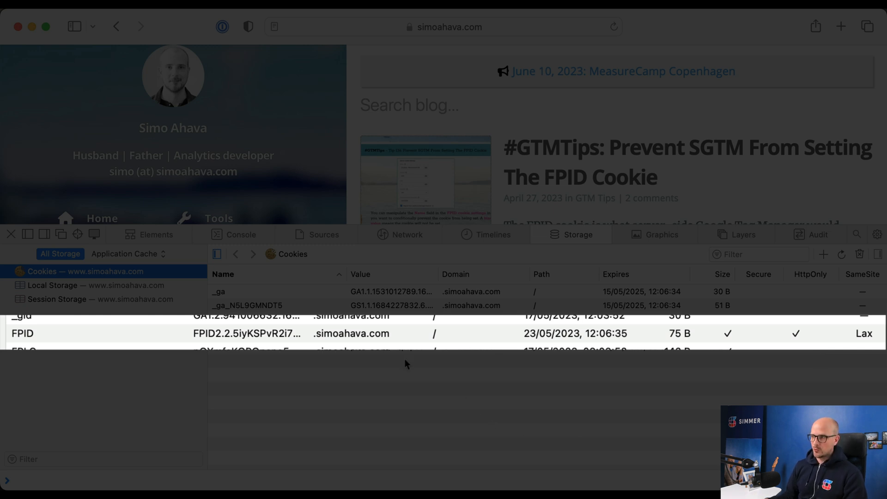
mouse_move(625, 368)
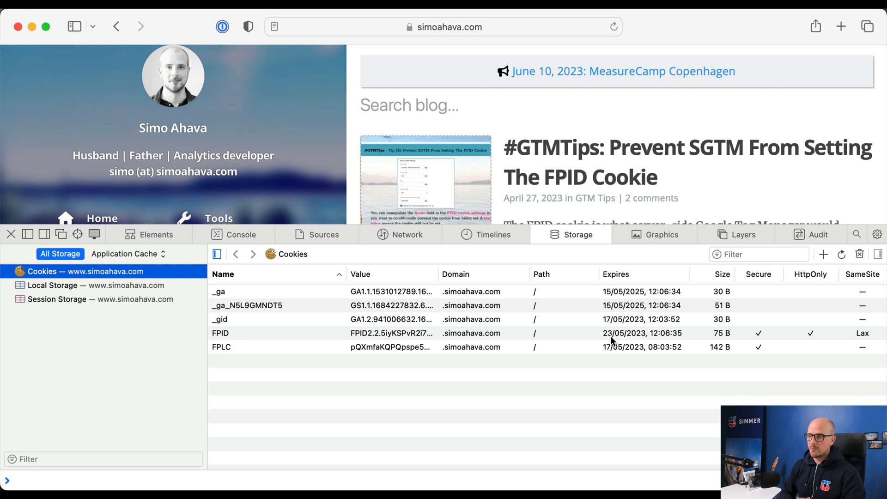
mouse_move(629, 348)
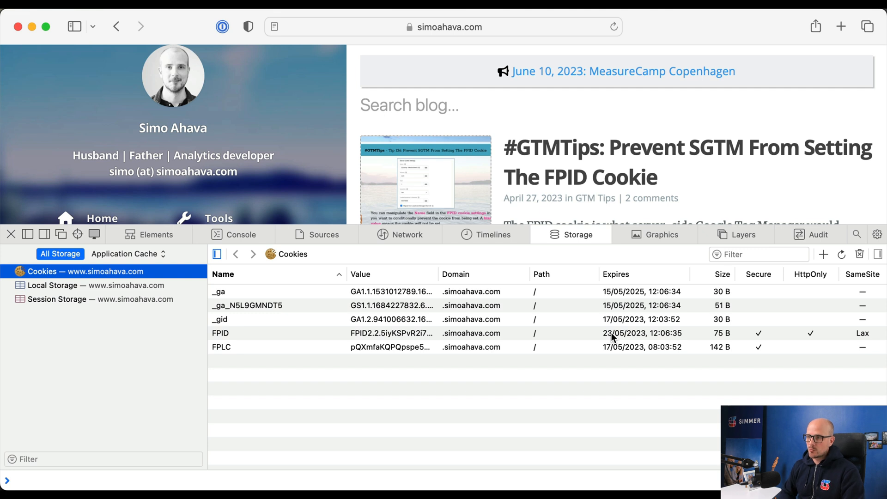
mouse_move(362, 328)
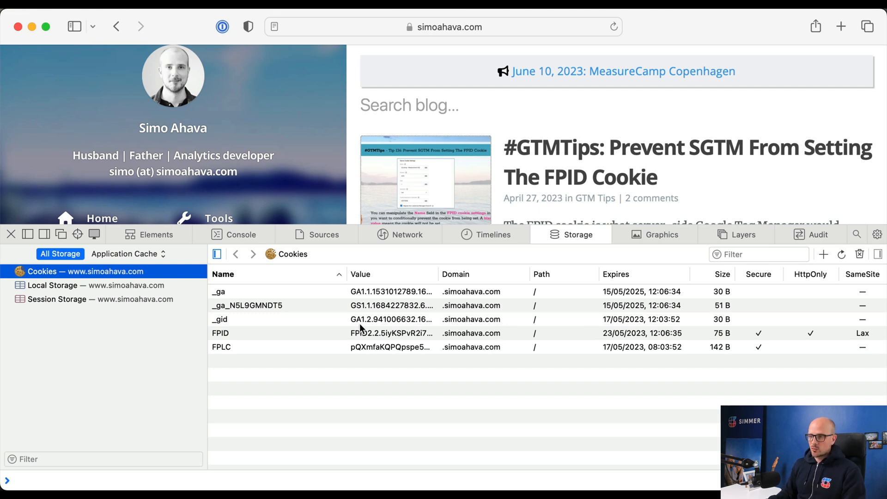
mouse_move(373, 351)
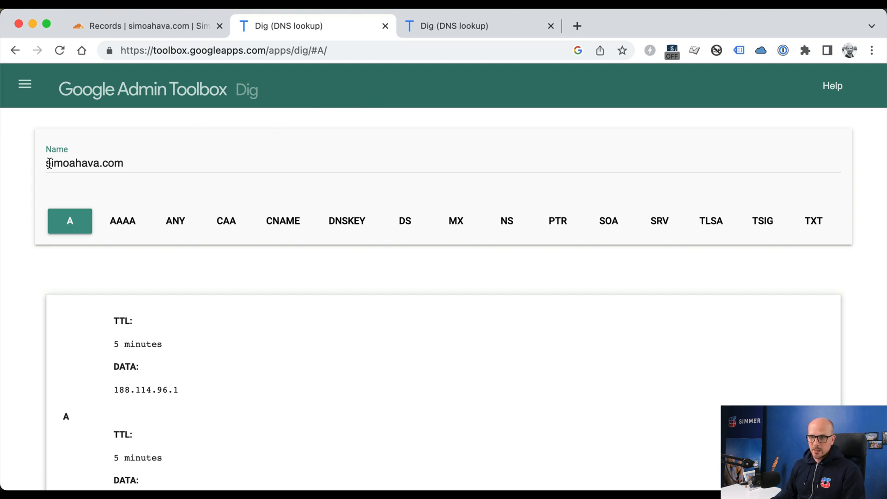
Compare simoahava.com's 188.114 addresses with sgtm.simoahava.com's 216.239 addresses in Dig, then return to Cloudflare.
scroll("down", 3)
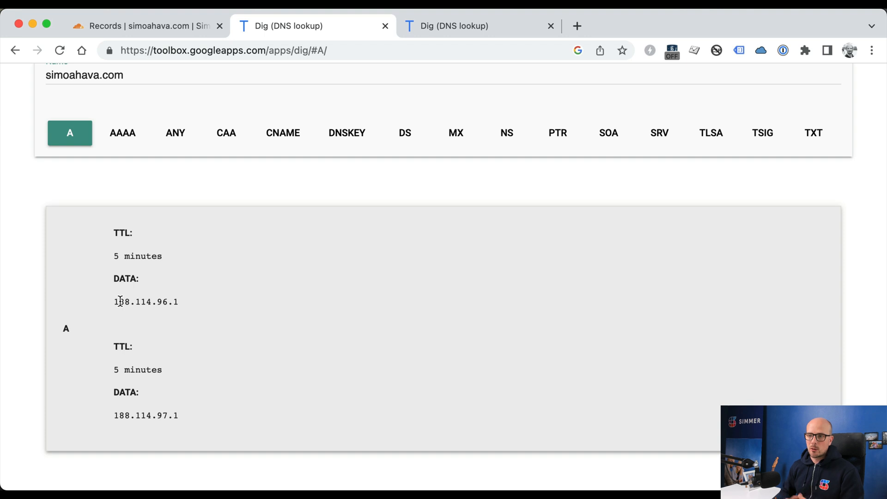
left_click(463, 25)
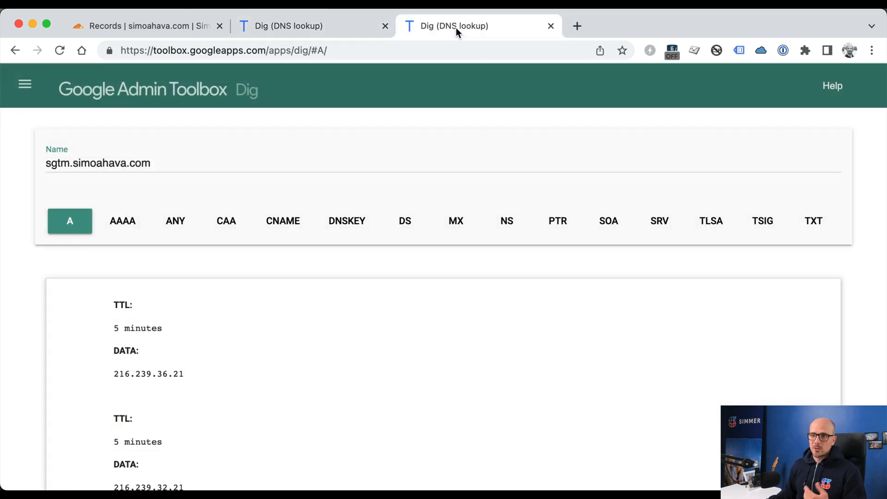
scroll("down", 3)
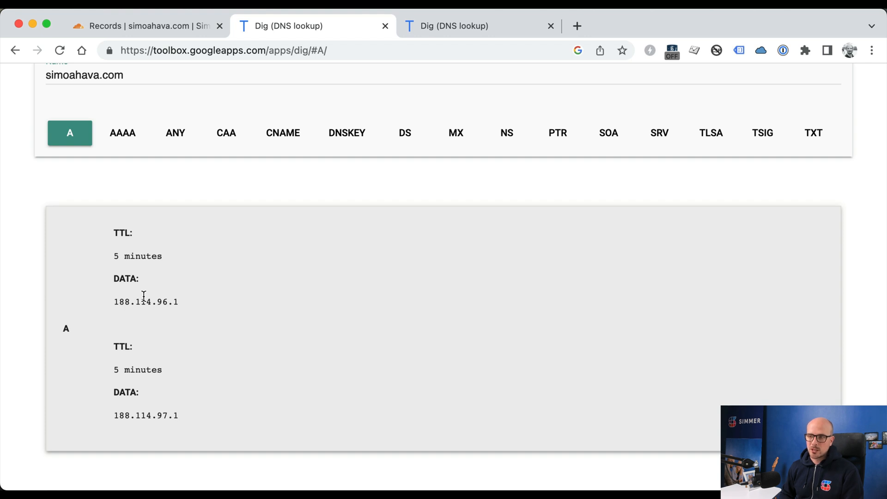
left_click(138, 26)
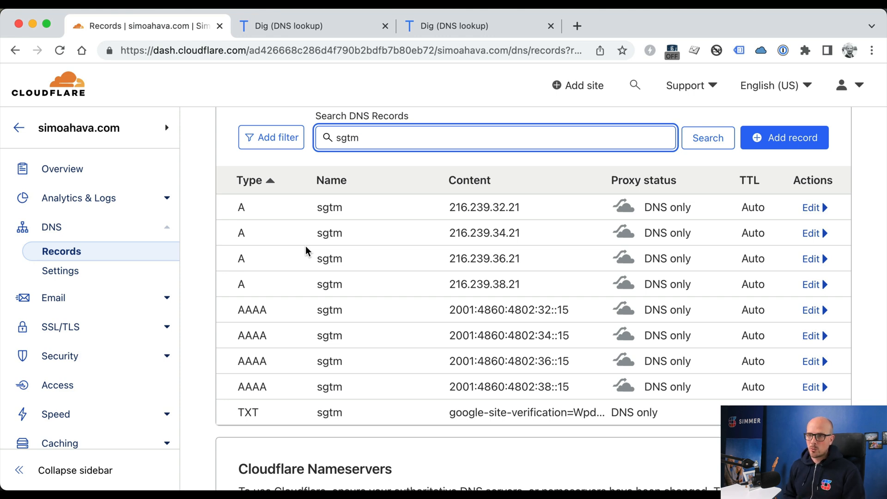
mouse_move(664, 212)
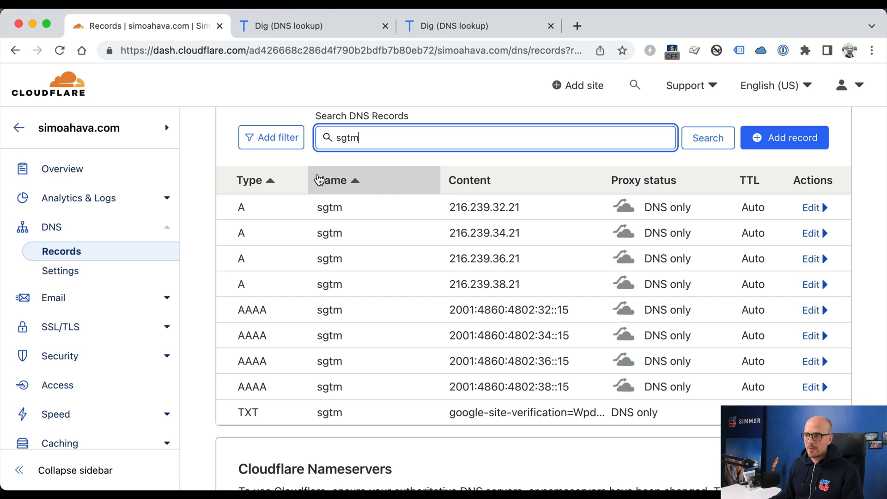
mouse_move(365, 178)
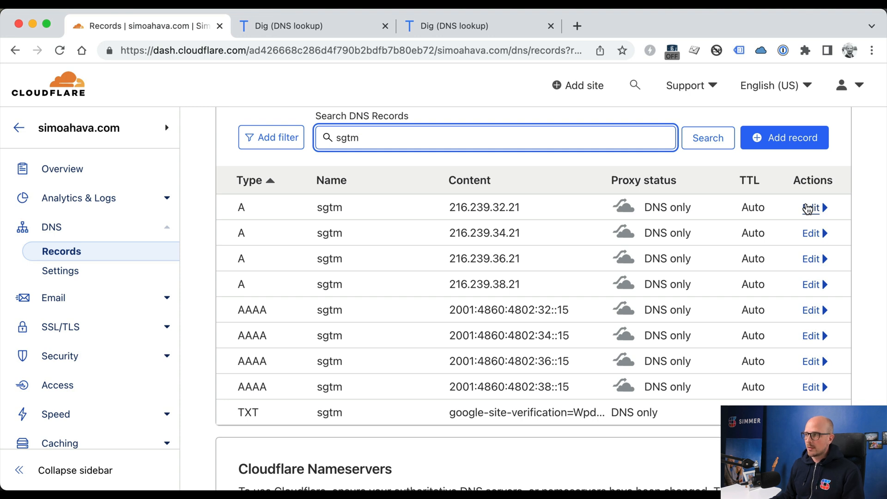
Enable Proxied status on the sgtm A and AAAA records, then return to the Dig lookup.
left_click(811, 208)
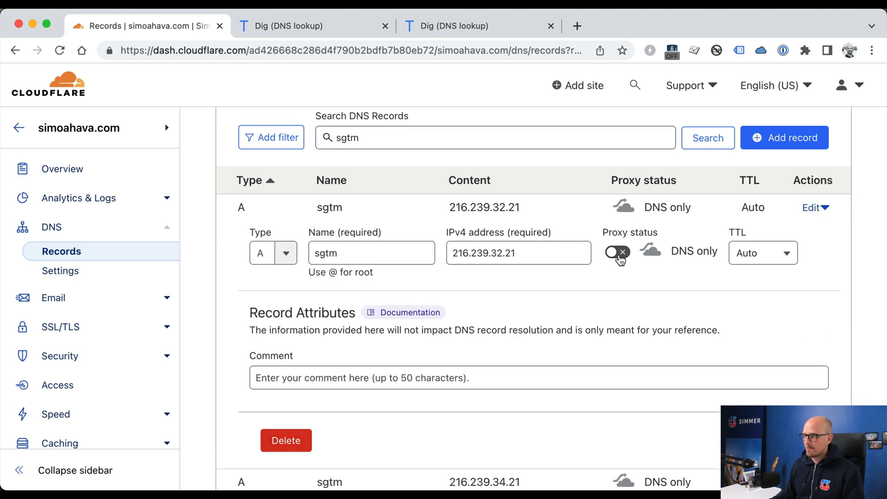
left_click(617, 251)
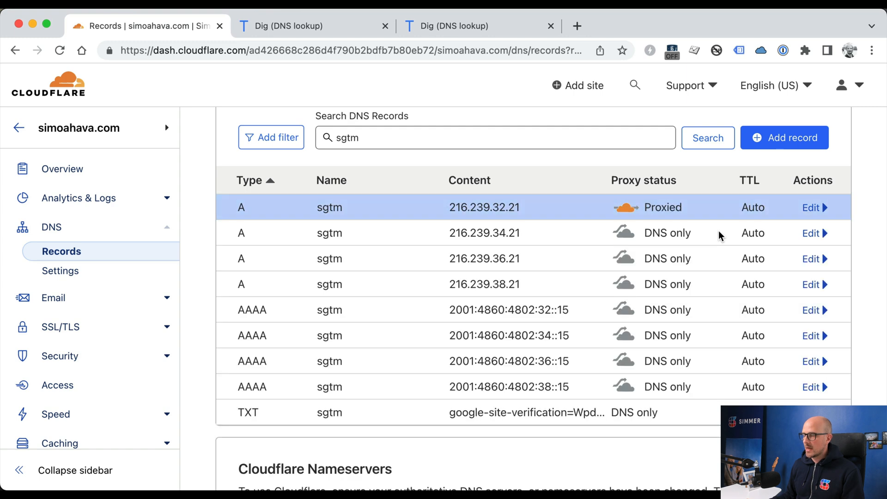
mouse_move(810, 237)
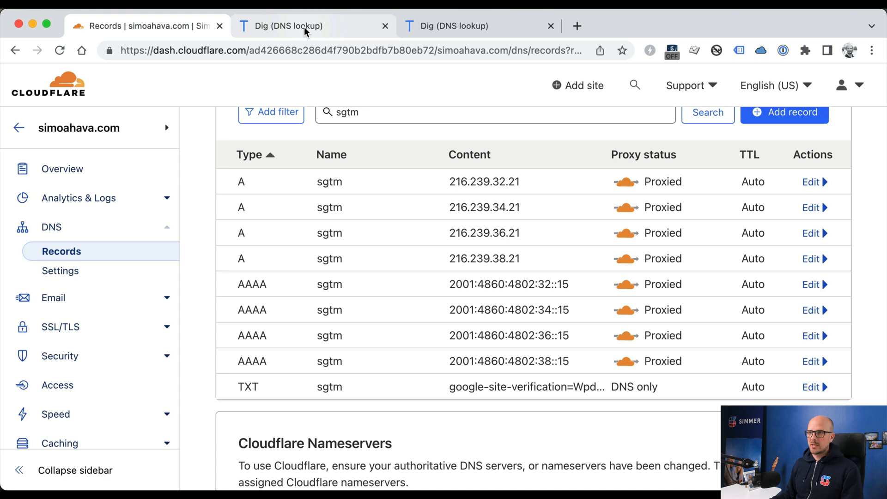
mouse_move(305, 29)
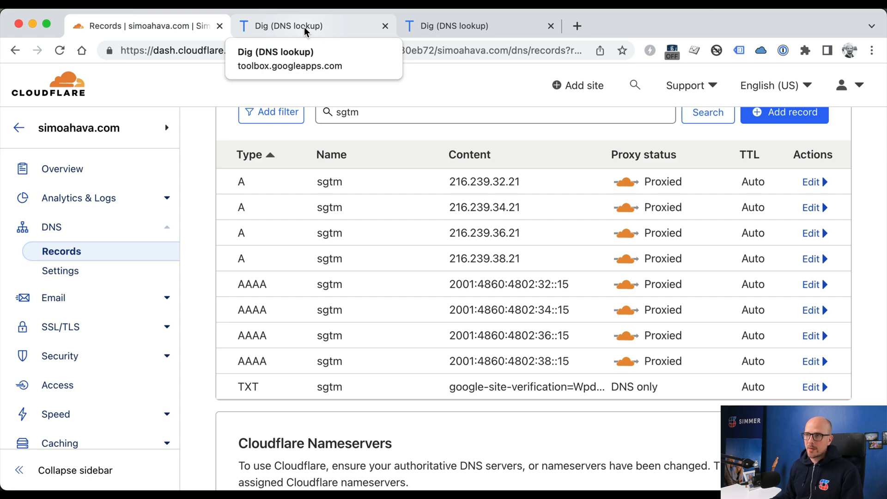
left_click(307, 25)
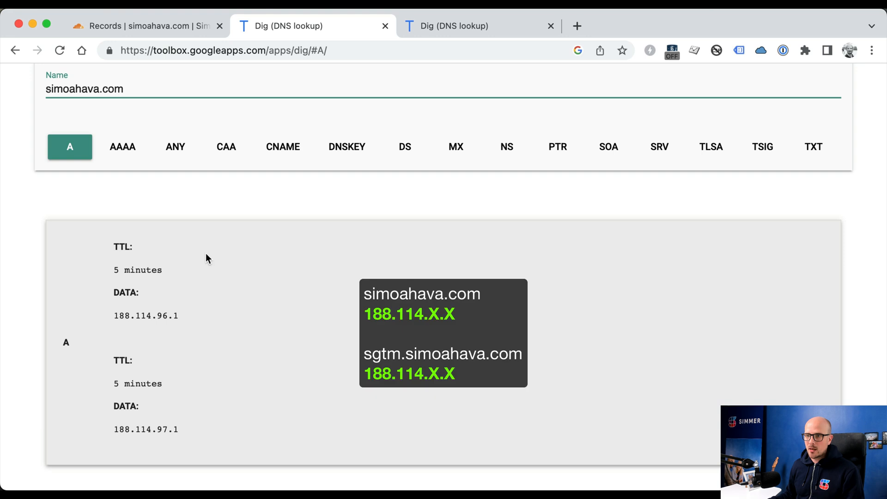
Confirm sgtm.simoahava.com now resolves to 188.114 addresses, then return to Cloudflare.
left_click(469, 26)
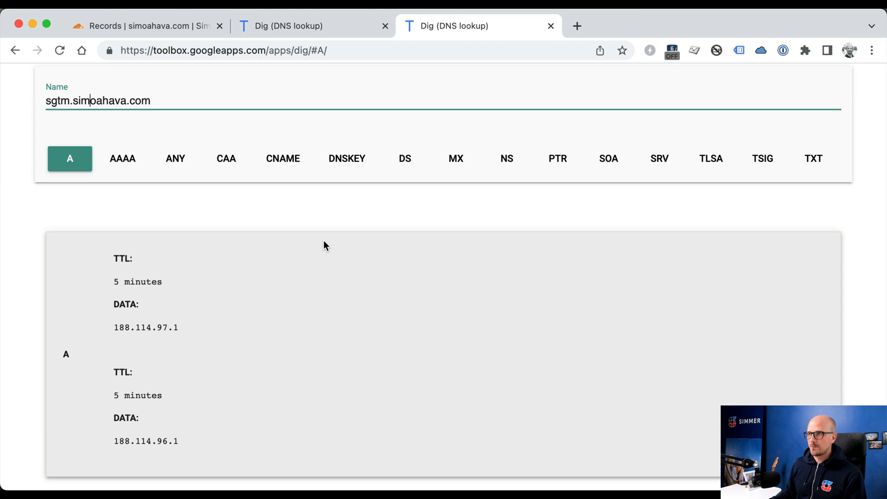
left_click(139, 26)
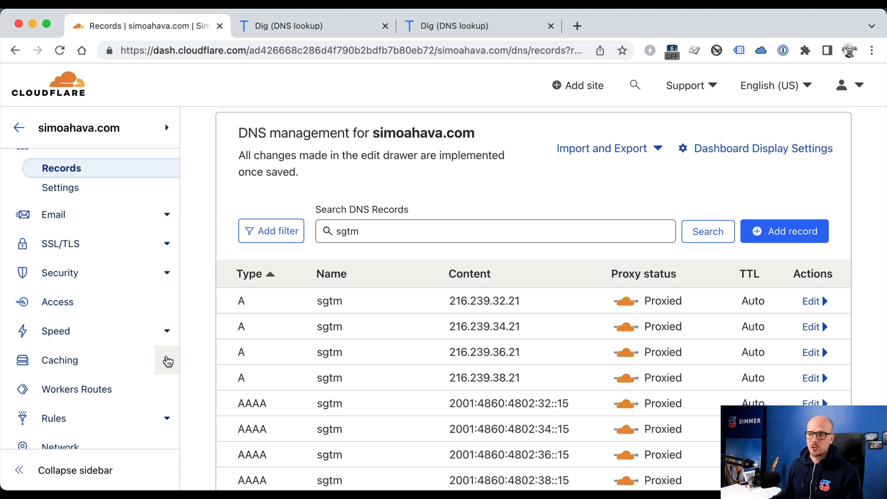
mouse_move(48, 360)
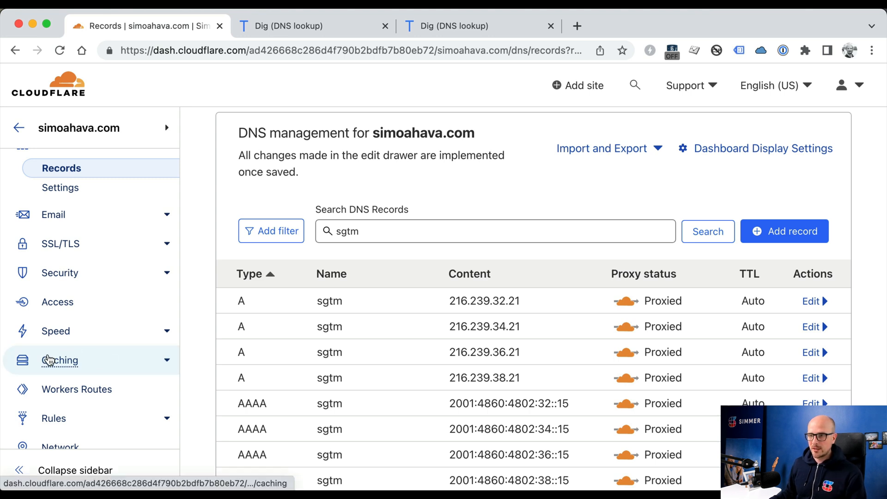
Create the Bypass SGTM cache rule: hostname equals sgtm.simoahava.com, Bypass cache.
left_click(60, 360)
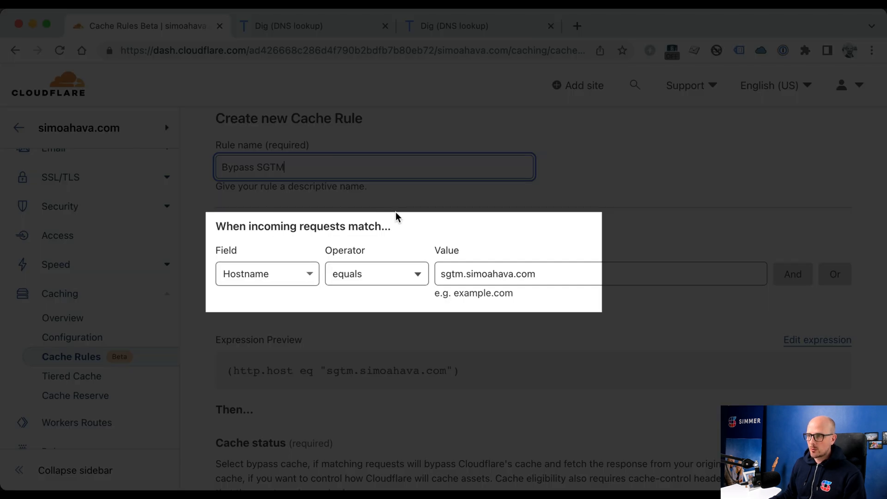
left_click(489, 273)
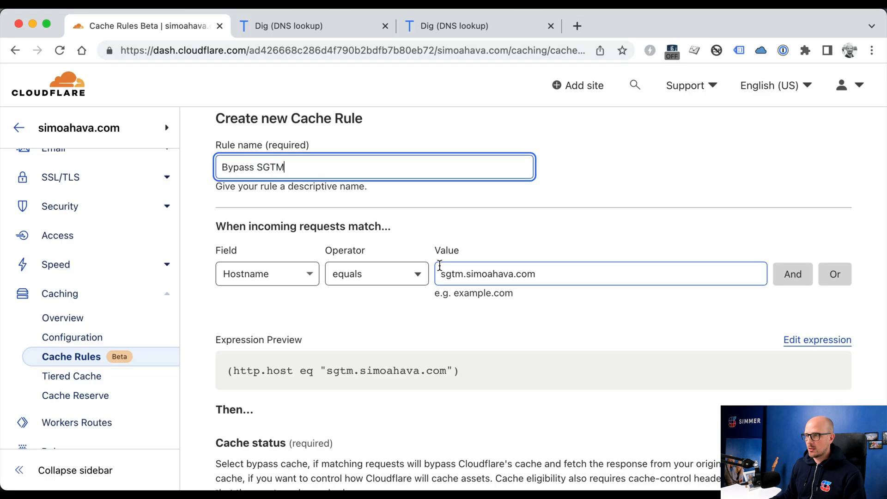
scroll("down", 3)
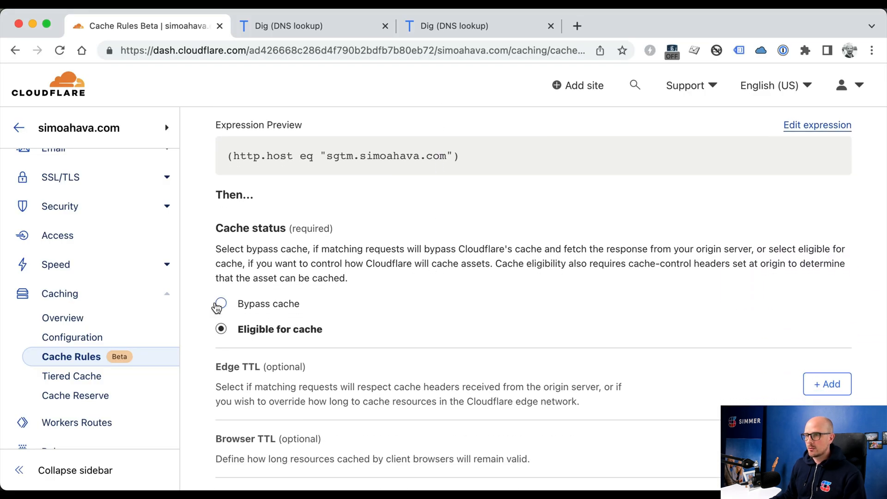
left_click(220, 303)
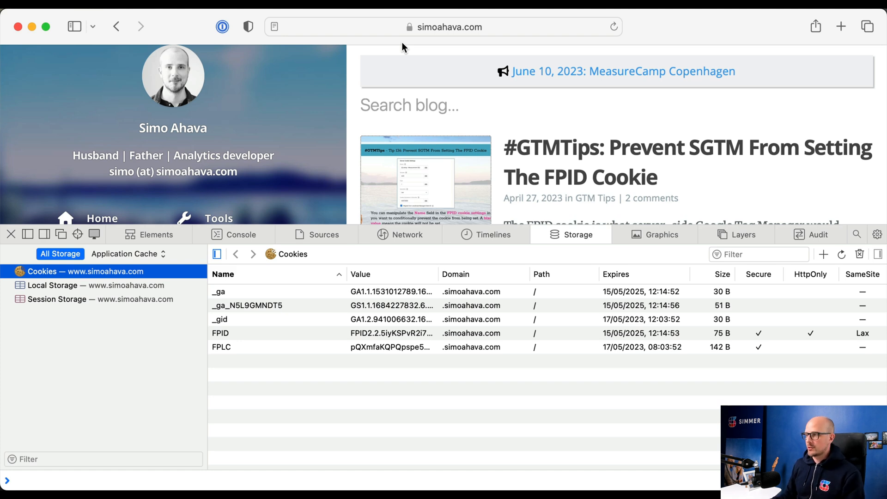
mouse_move(204, 343)
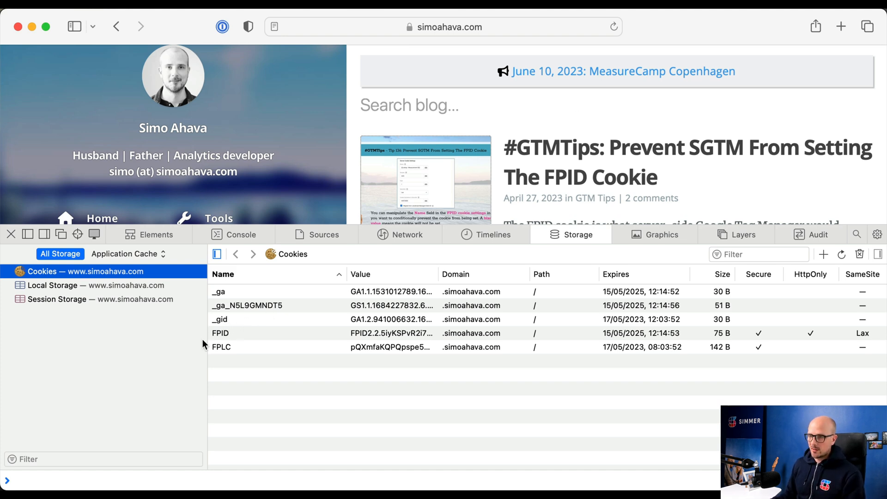